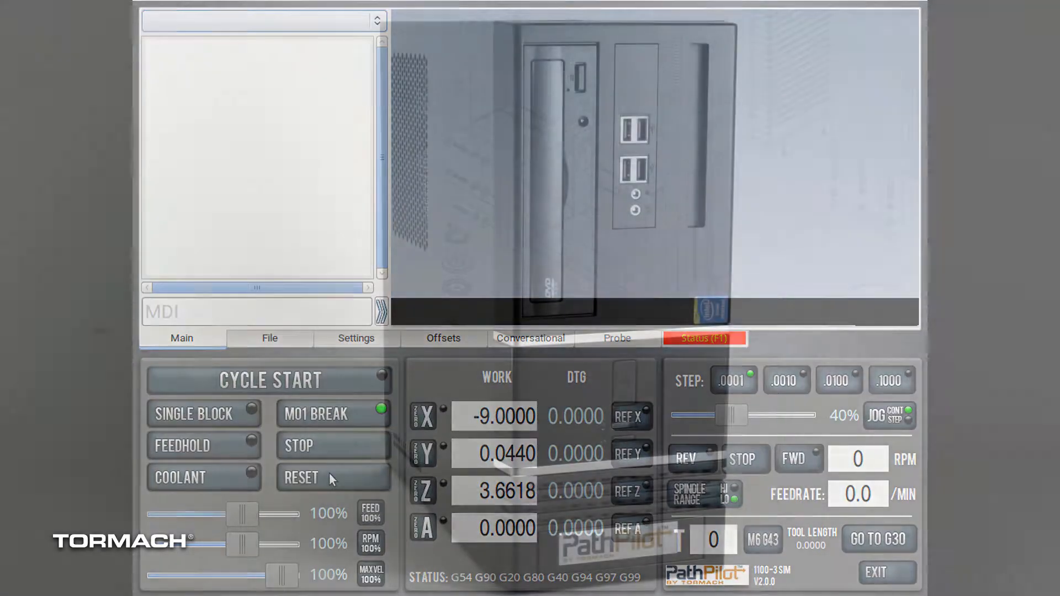
Step: Show the Status (F1) page with the LIMITS, MACHINE OK and ACCESSORY INPUT indicator lights
click(703, 338)
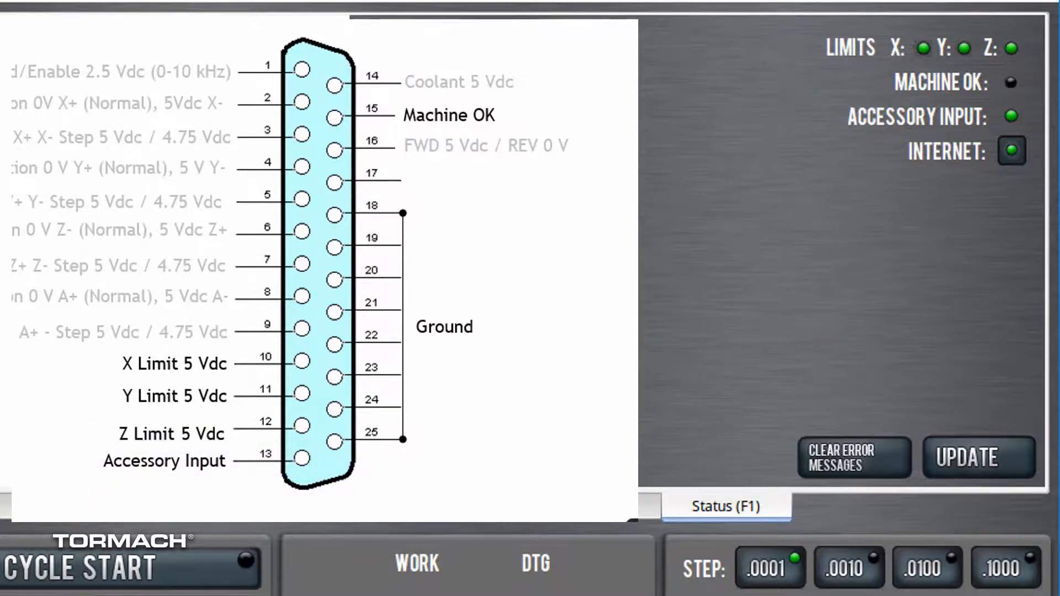
click(450, 115)
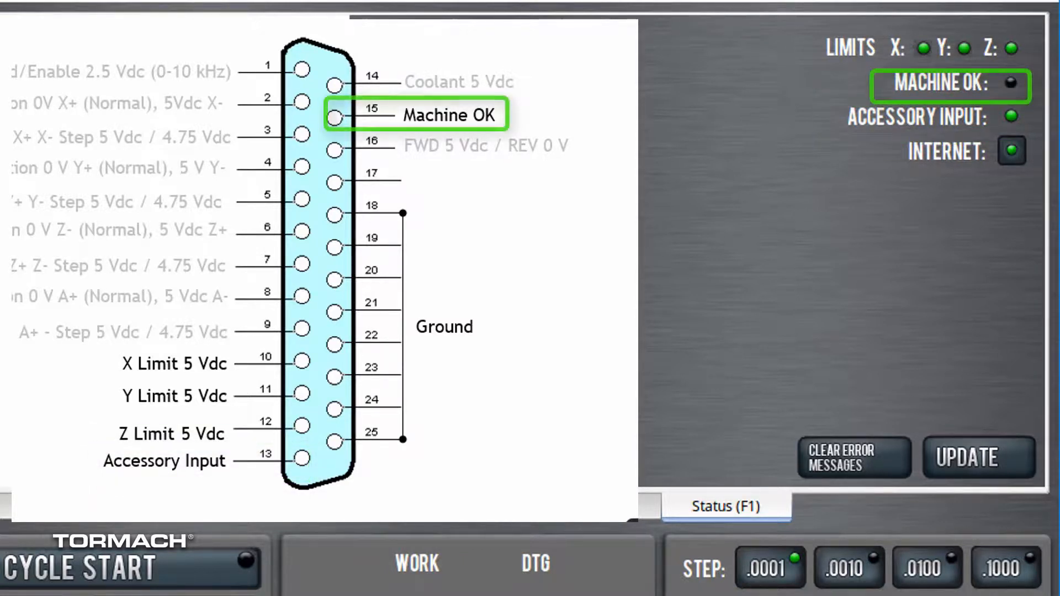